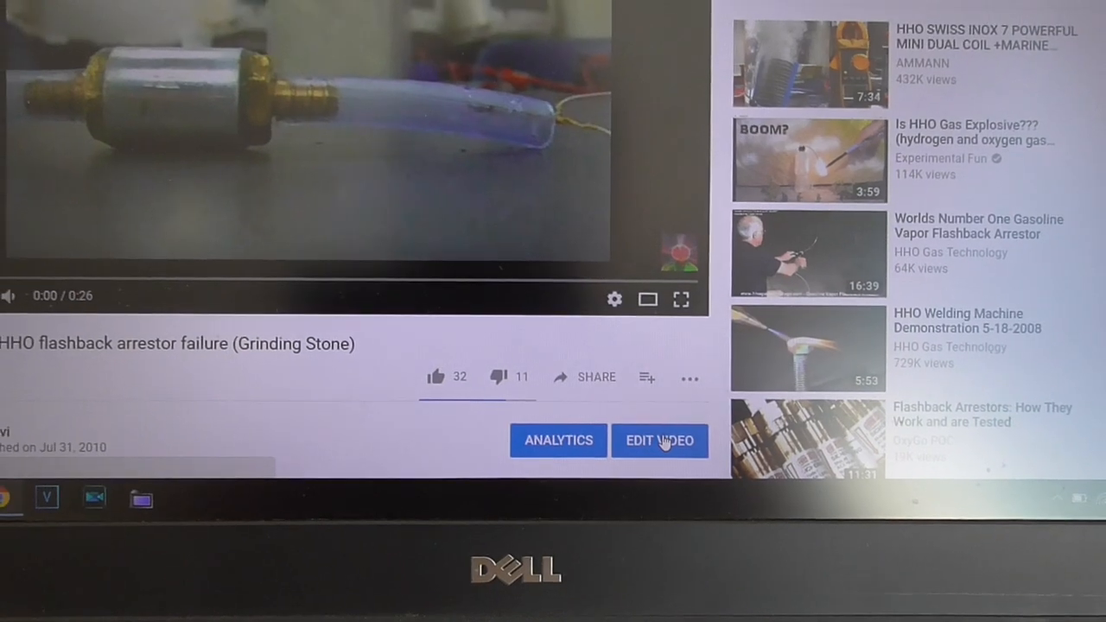
- Open the edit page for the HomeMade HHO flashback arrestor failure video
{"action": "left_click", "coordinate": [659, 441]}
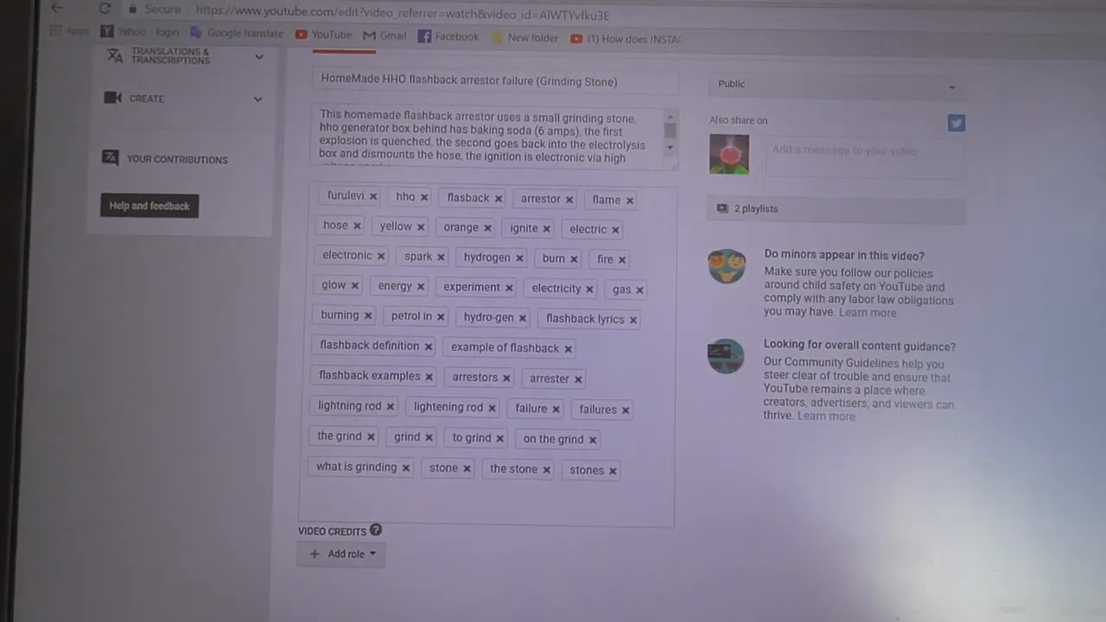
- Scroll down to review the video's existing tags
{"action": "scroll", "scroll_direction": "down", "scroll_amount": 3}
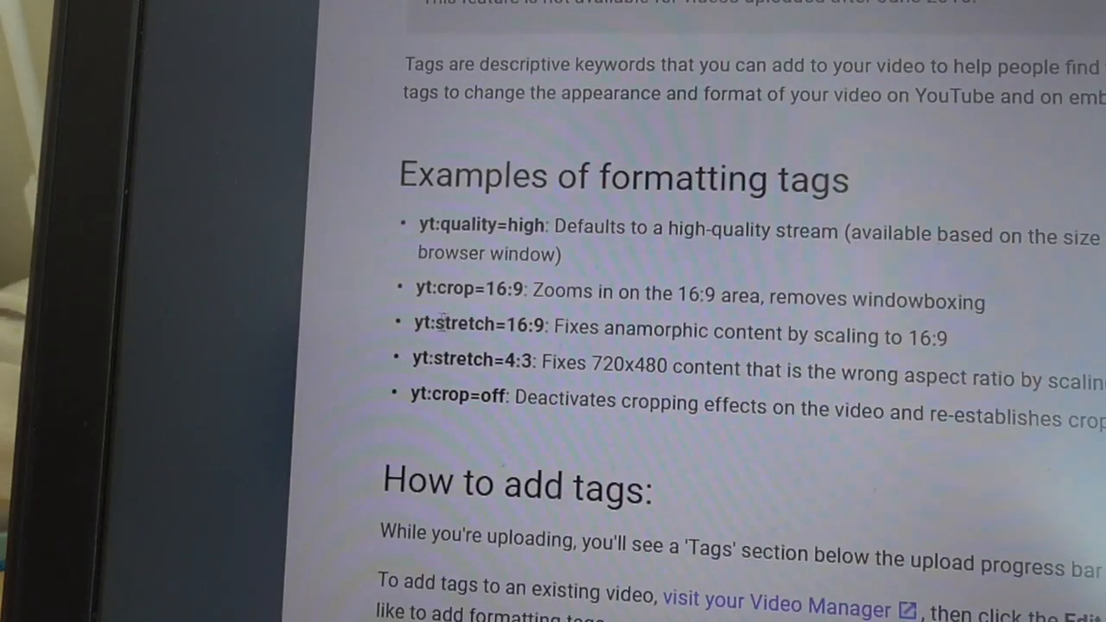
- Select a formatting tag example in the help article
{"action": "double_click", "coordinate": [475, 331]}
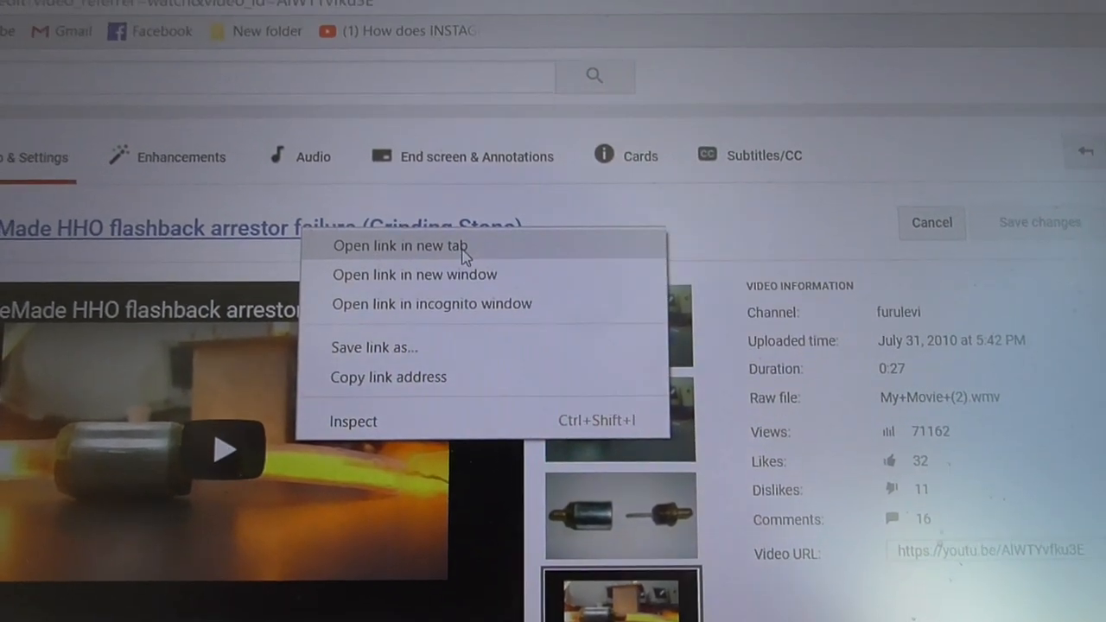
- Open the HHO video's title link in a new tab
{"action": "left_click", "coordinate": [400, 246]}
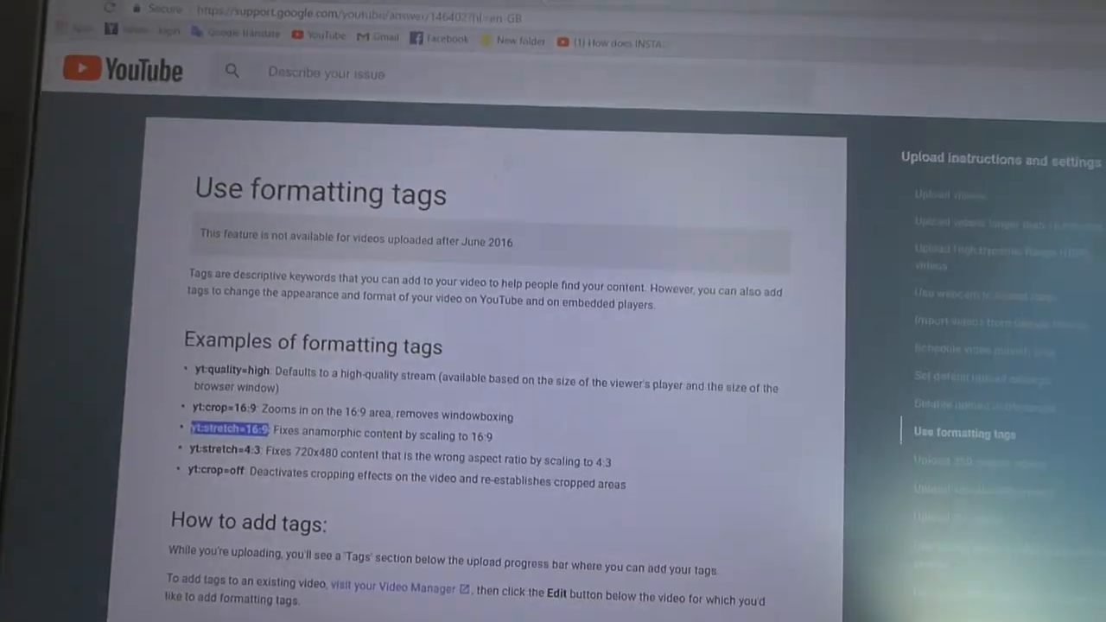
- Copy the yt:crop=16:9 example from the help article into the video's tags
{"action": "scroll", "scroll_direction": "down", "scroll_amount": 3}
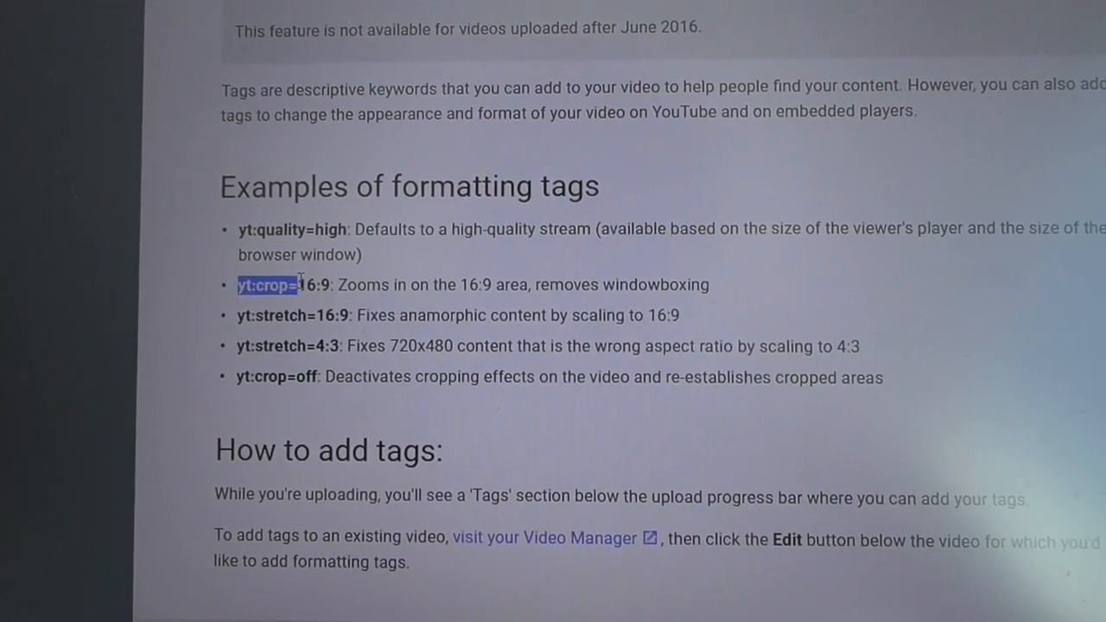
{"action": "right_click", "coordinate": [272, 284]}
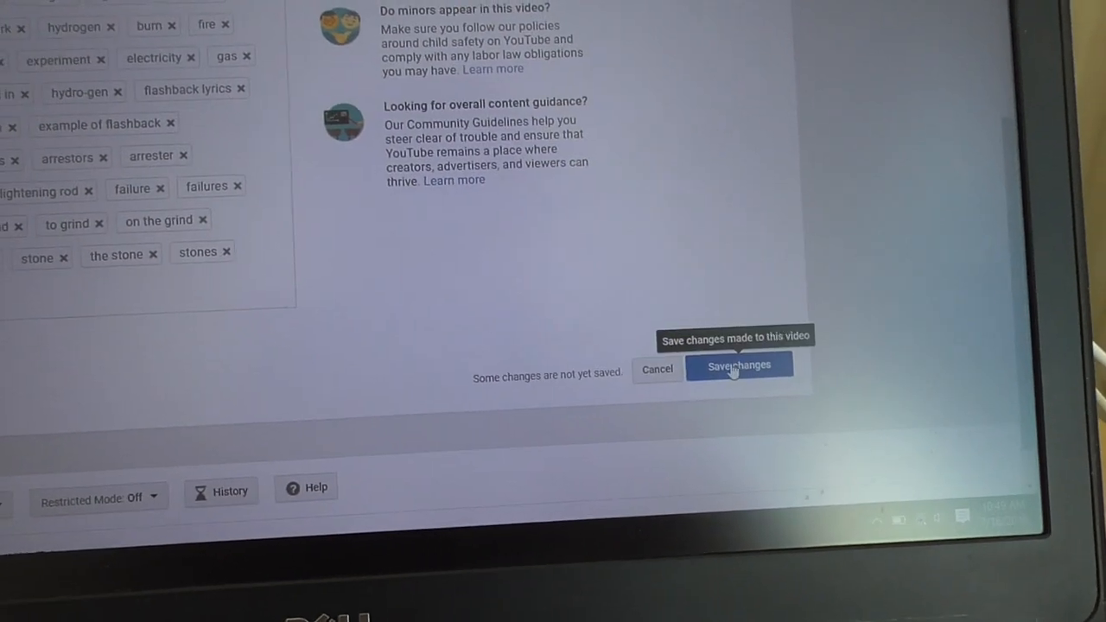
- Save the yt:crop=16:9 tag, check playback without black bars, and reopen the edit page
{"action": "left_click", "coordinate": [739, 365]}
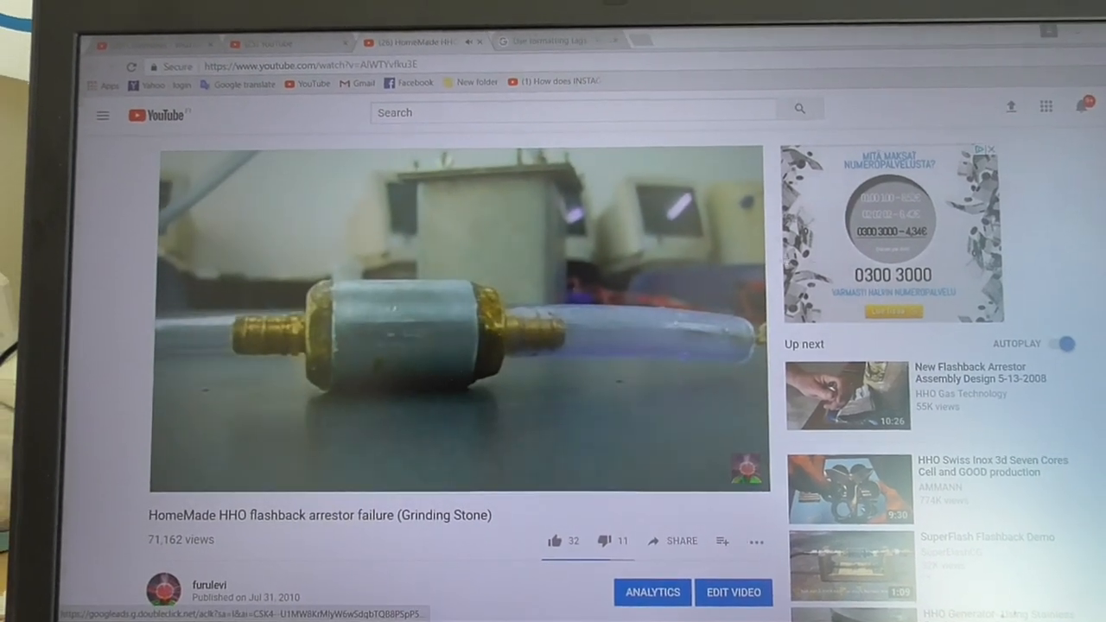
{"action": "left_click", "coordinate": [733, 591]}
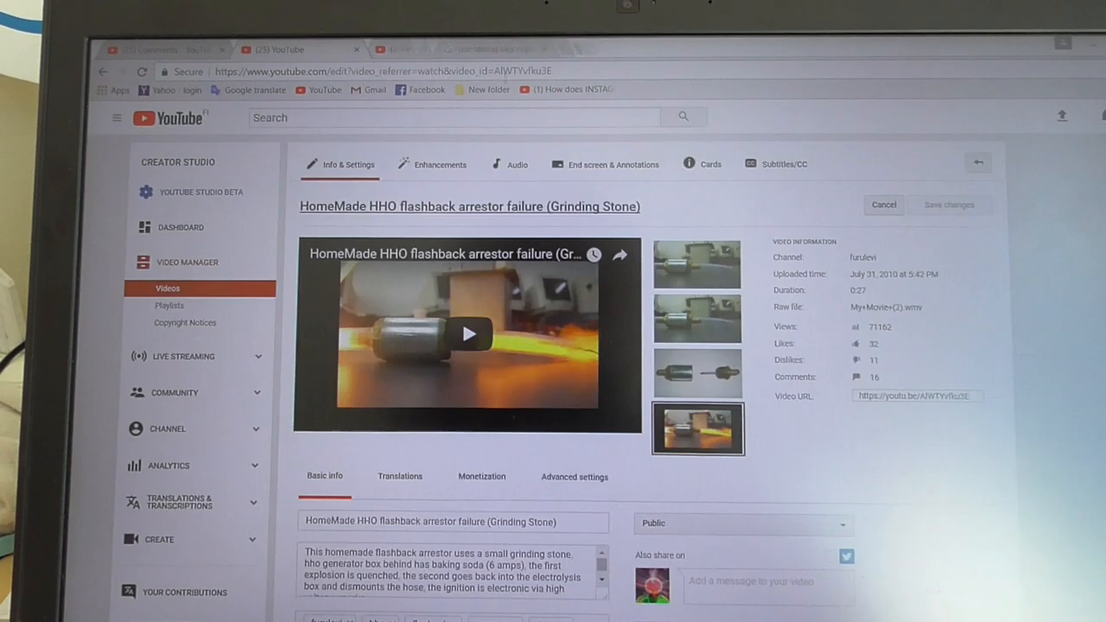